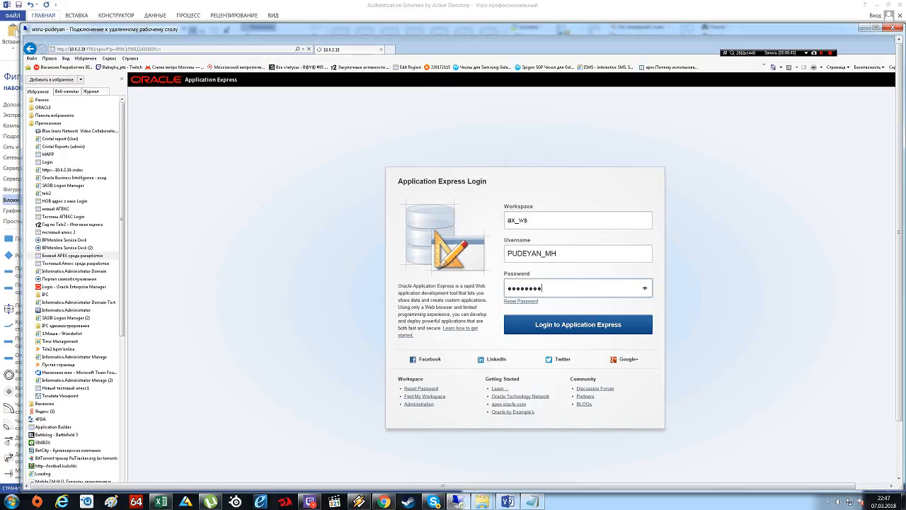
# Sign in to the APEX workspace with the entered workspace, username and password.
pyautogui.click(577, 324)
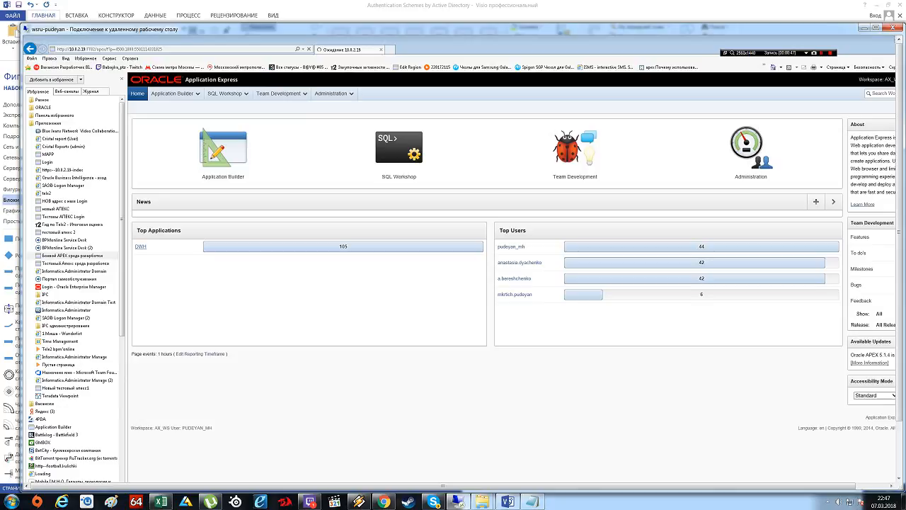
# Reach the Authentication Schemes list for application 101 through its Shared Components.
pyautogui.click(142, 246)
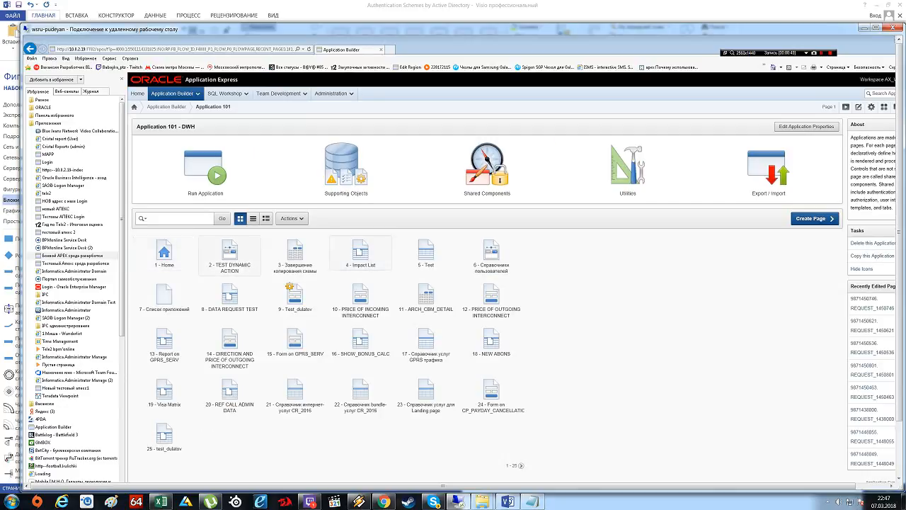
pyautogui.click(487, 163)
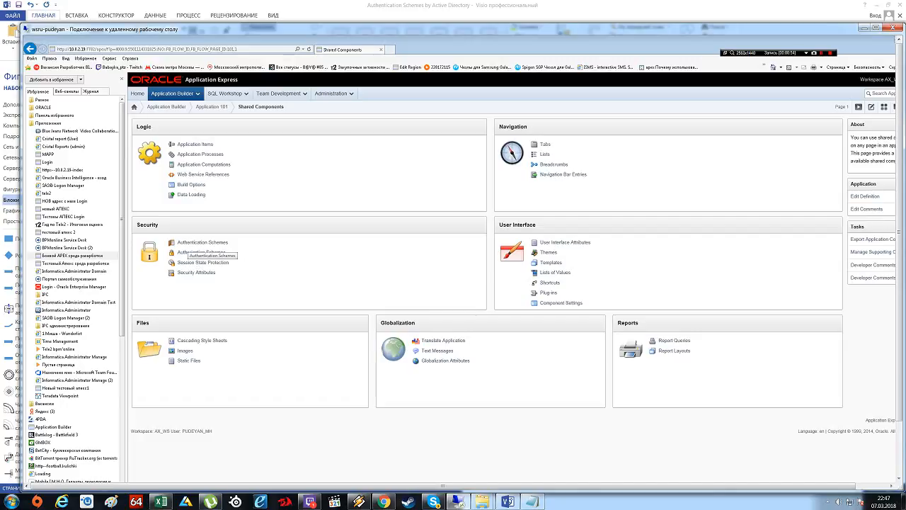
pyautogui.click(201, 242)
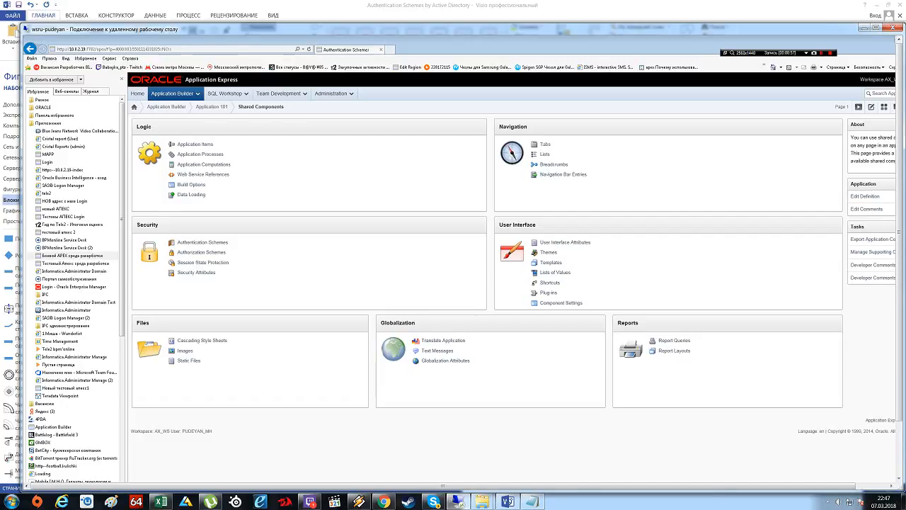
pyautogui.click(201, 242)
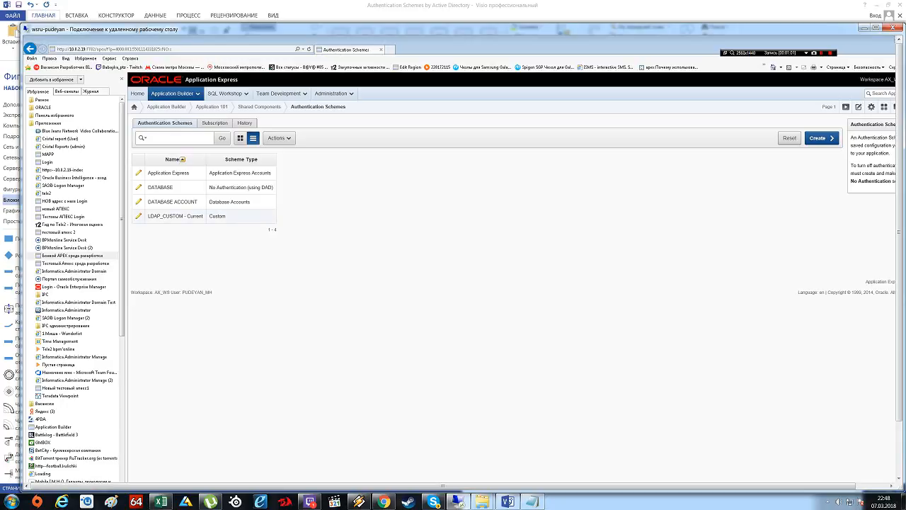
# Edit the LDAP_CUSTOM scheme and view its auth_f_login authentication function code.
pyautogui.click(138, 215)
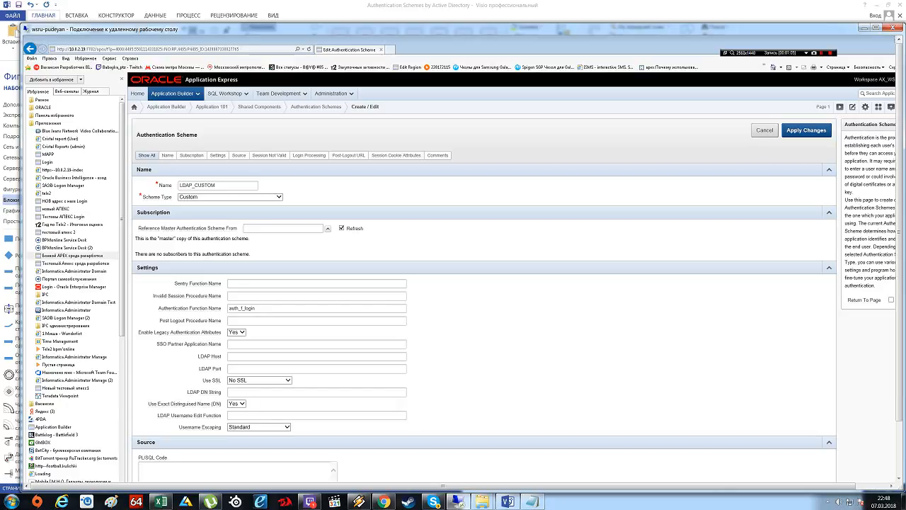
pyautogui.click(190, 309)
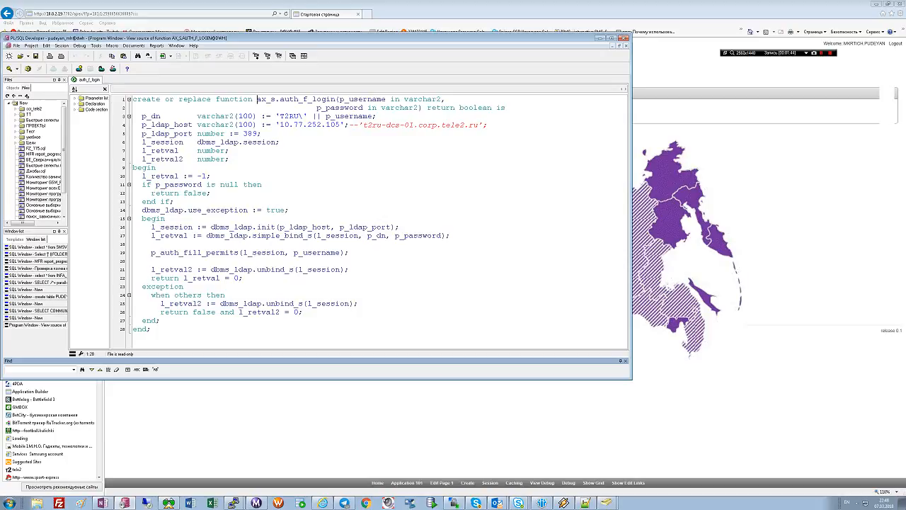
# Inspect the auth_f_login LDAP bind function in PL/SQL Developer, then return to the running Tele2 app.
pyautogui.doubleClick(226, 226)
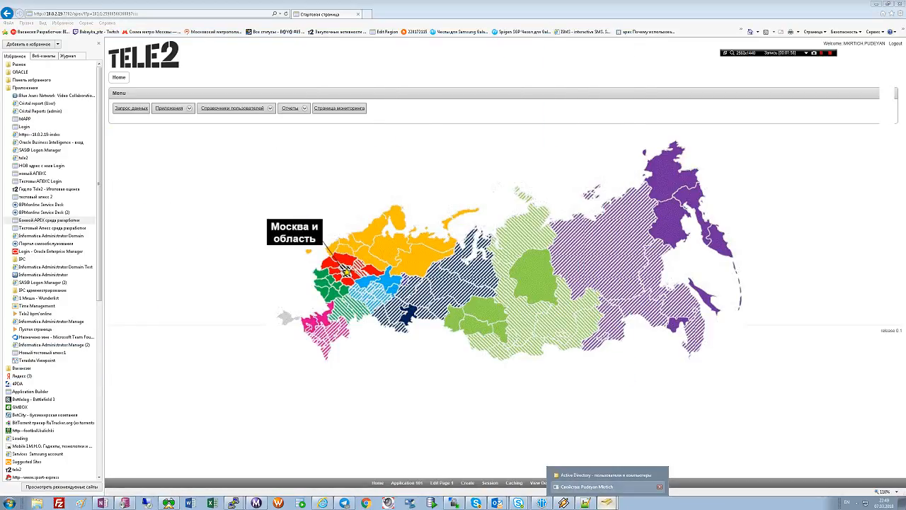
# Log out of the running application 101 and fill in the login form credentials.
pyautogui.click(585, 487)
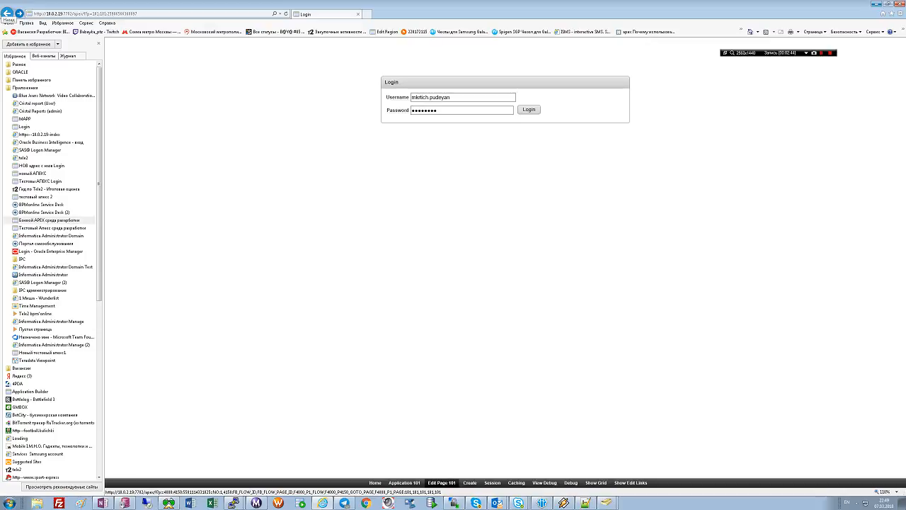
# Open login page 101's definition from the developer toolbar, showing its username, password and login items.
pyautogui.click(528, 109)
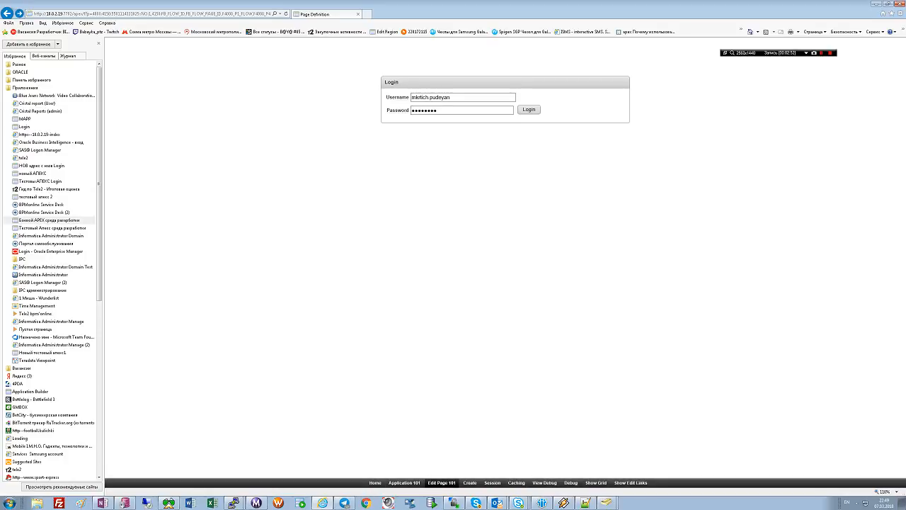
pyautogui.click(528, 110)
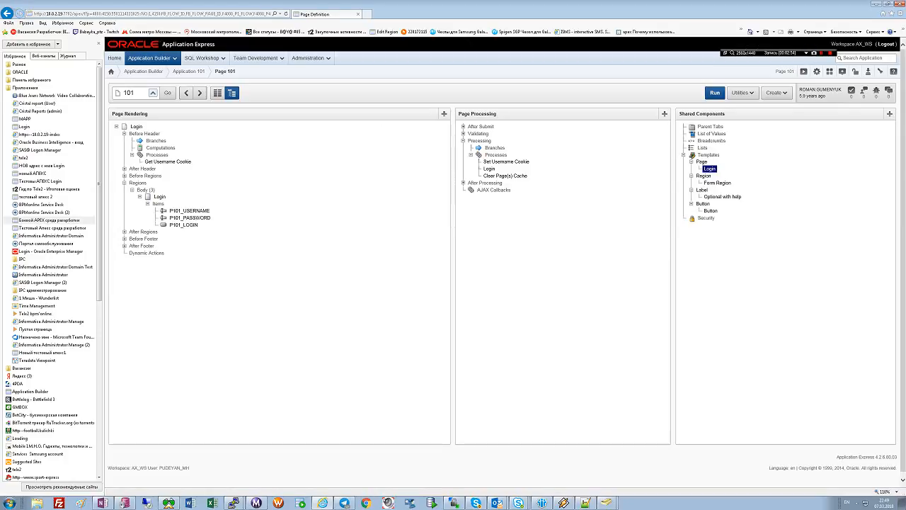